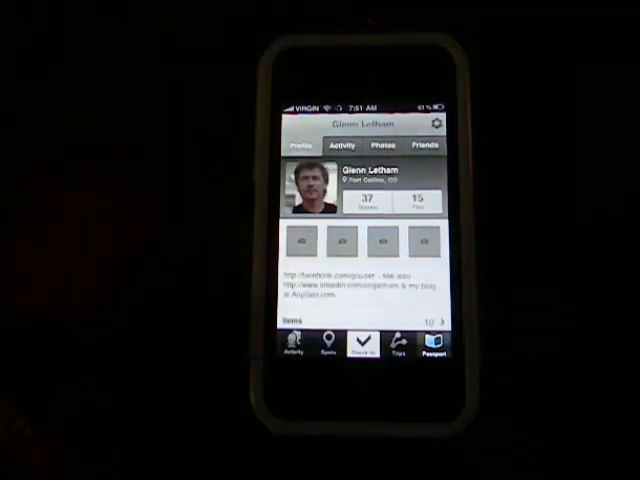
Step: Switch from the passport profile to the Nearby spots list and scroll through distances
{"action": "left_click", "coordinate": [325, 350]}
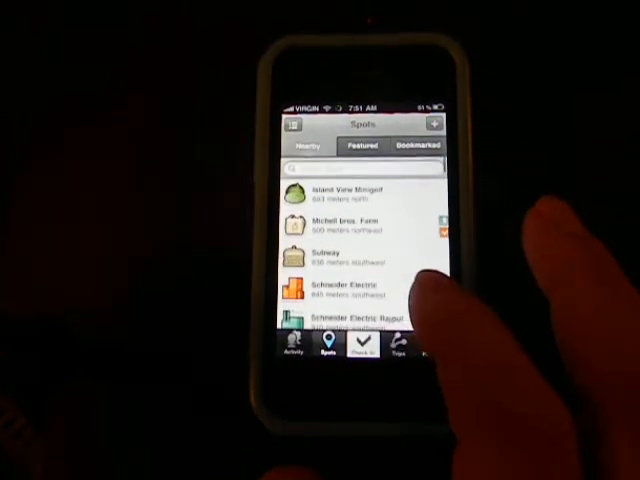
{"action": "scroll", "scroll_direction": "up", "scroll_amount": 3}
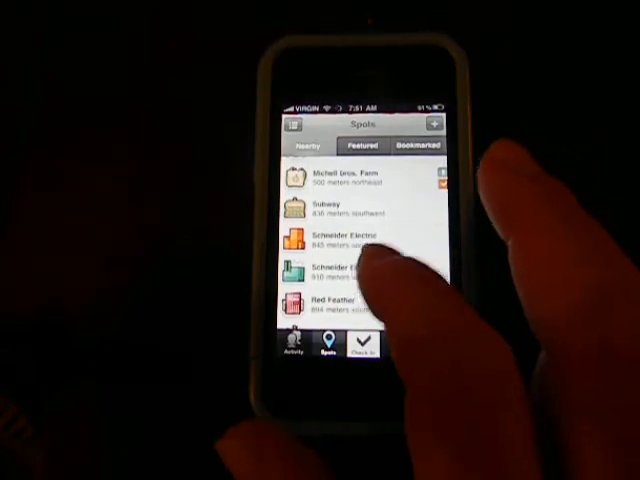
Step: Browse the Saanich Historical Artifacts Society details page, then return to spots
{"action": "left_click", "coordinate": [345, 270]}
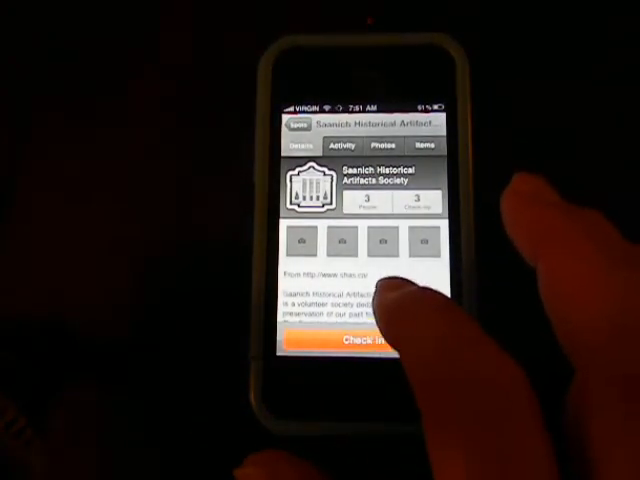
{"action": "scroll", "scroll_direction": "down", "scroll_amount": 3}
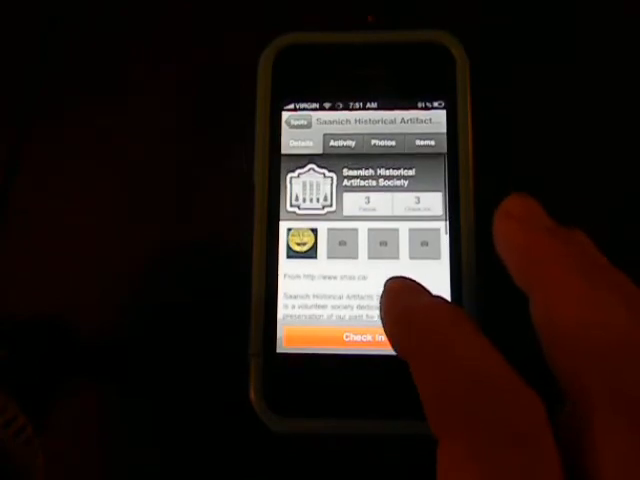
{"action": "scroll", "scroll_direction": "up", "scroll_amount": 3}
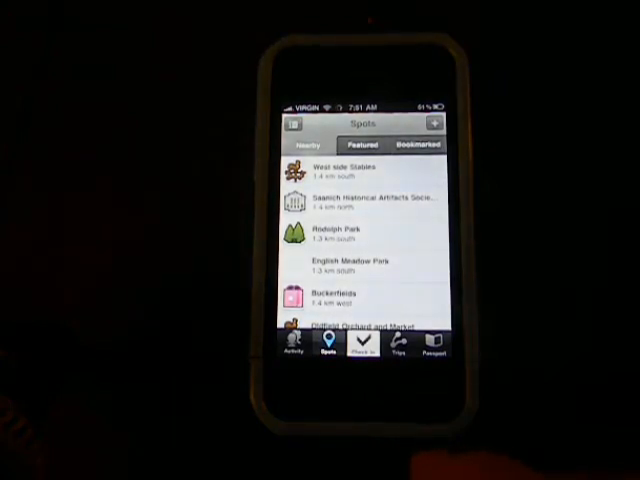
Step: Scroll to Subway, view its details, and begin checking in there
{"action": "scroll", "scroll_direction": "down", "scroll_amount": 3}
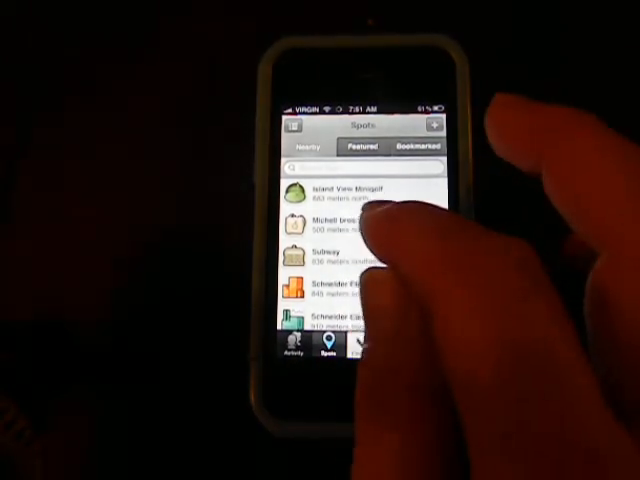
{"action": "left_click", "coordinate": [330, 253]}
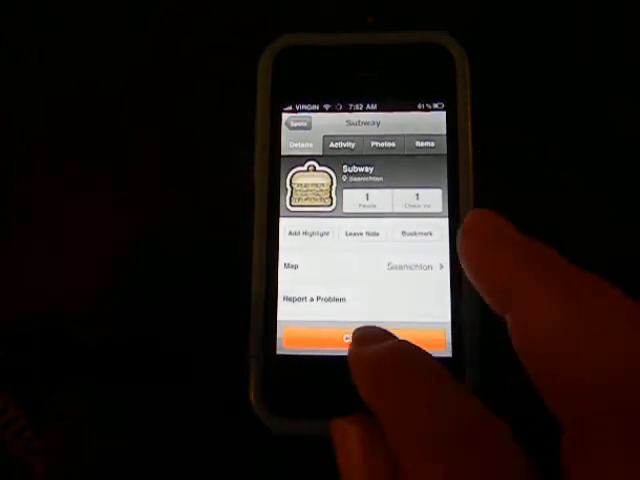
{"action": "left_click", "coordinate": [360, 337]}
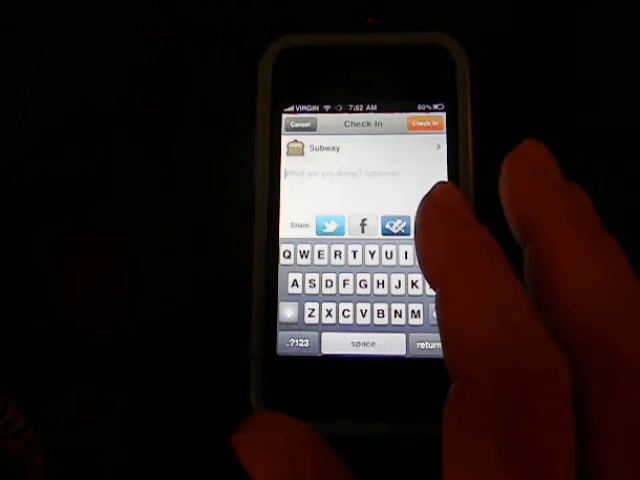
{"action": "mouse_move", "coordinate": [420, 210]}
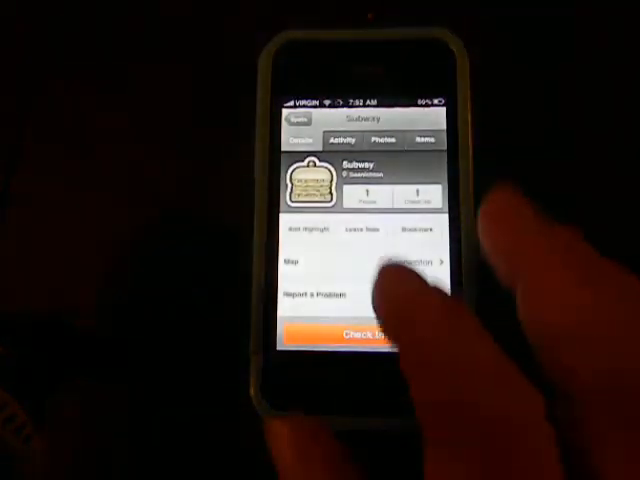
Step: View Subway's recent activity, then go back to the nearby Spots list
{"action": "left_click", "coordinate": [342, 141]}
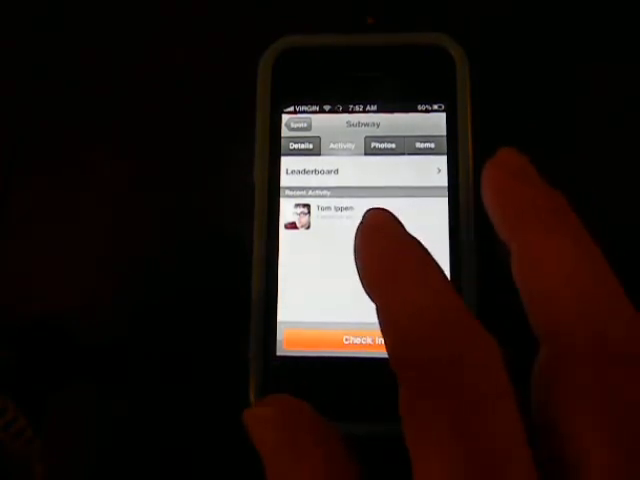
{"action": "left_click", "coordinate": [384, 148]}
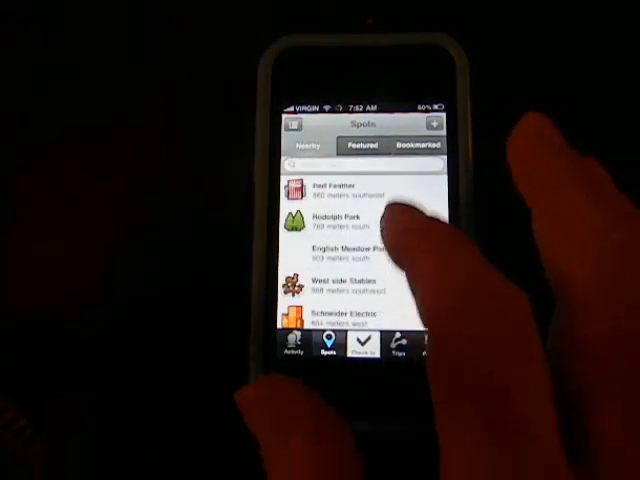
Step: Scroll further to spots 2–3 km away like Island View Beach and pick one
{"action": "scroll", "scroll_direction": "down", "scroll_amount": 3}
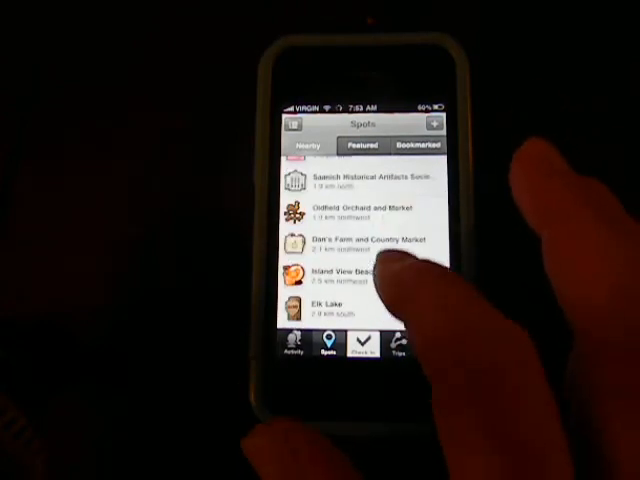
{"action": "left_click", "coordinate": [360, 270]}
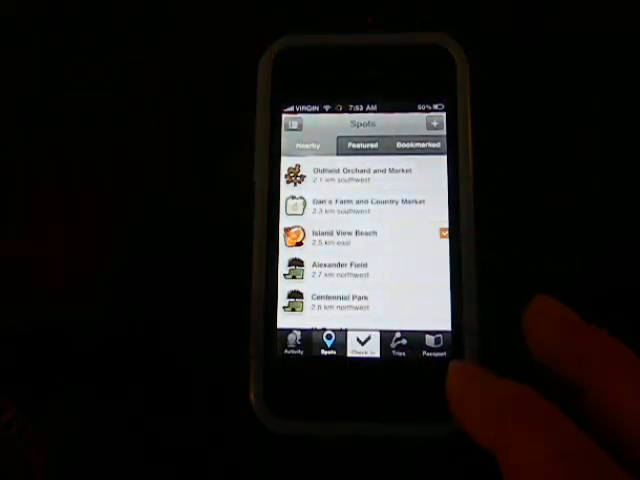
Step: Open Passport and display its Friends list
{"action": "left_click", "coordinate": [398, 347]}
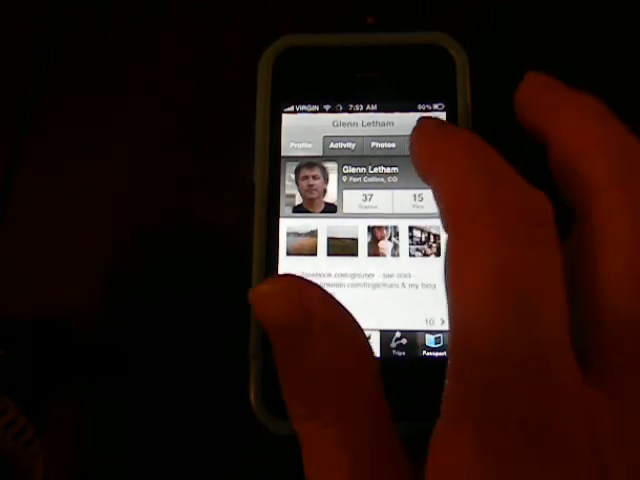
{"action": "left_click", "coordinate": [410, 150]}
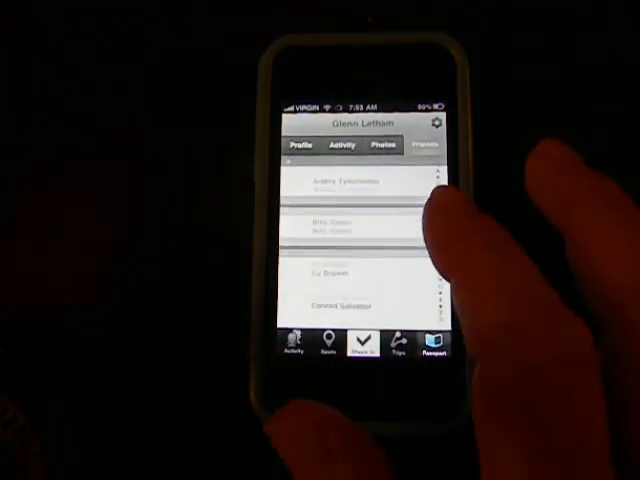